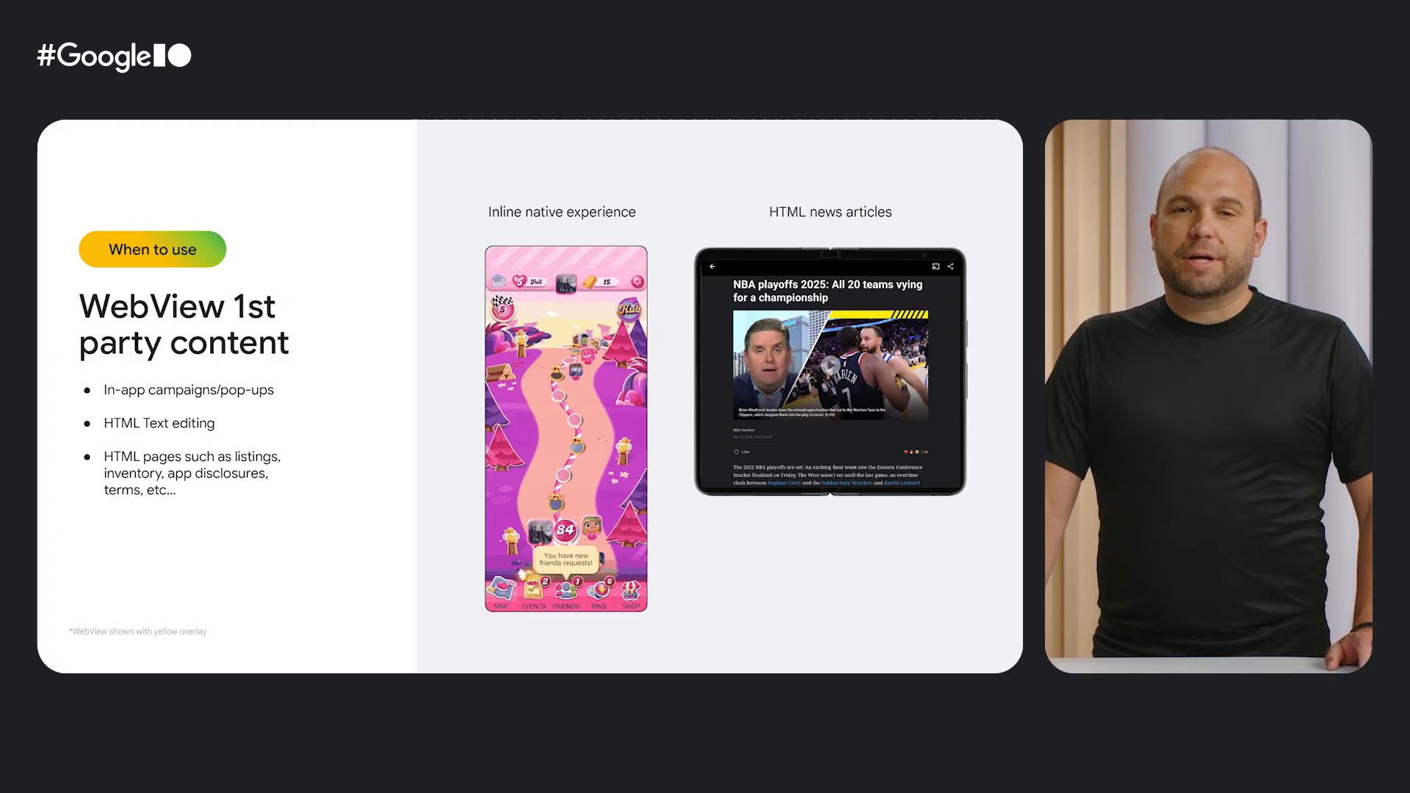
# - Advance from the WebView first-party content slide to the 'Custom Tab - YouTube' slide
pyautogui.press('Right')
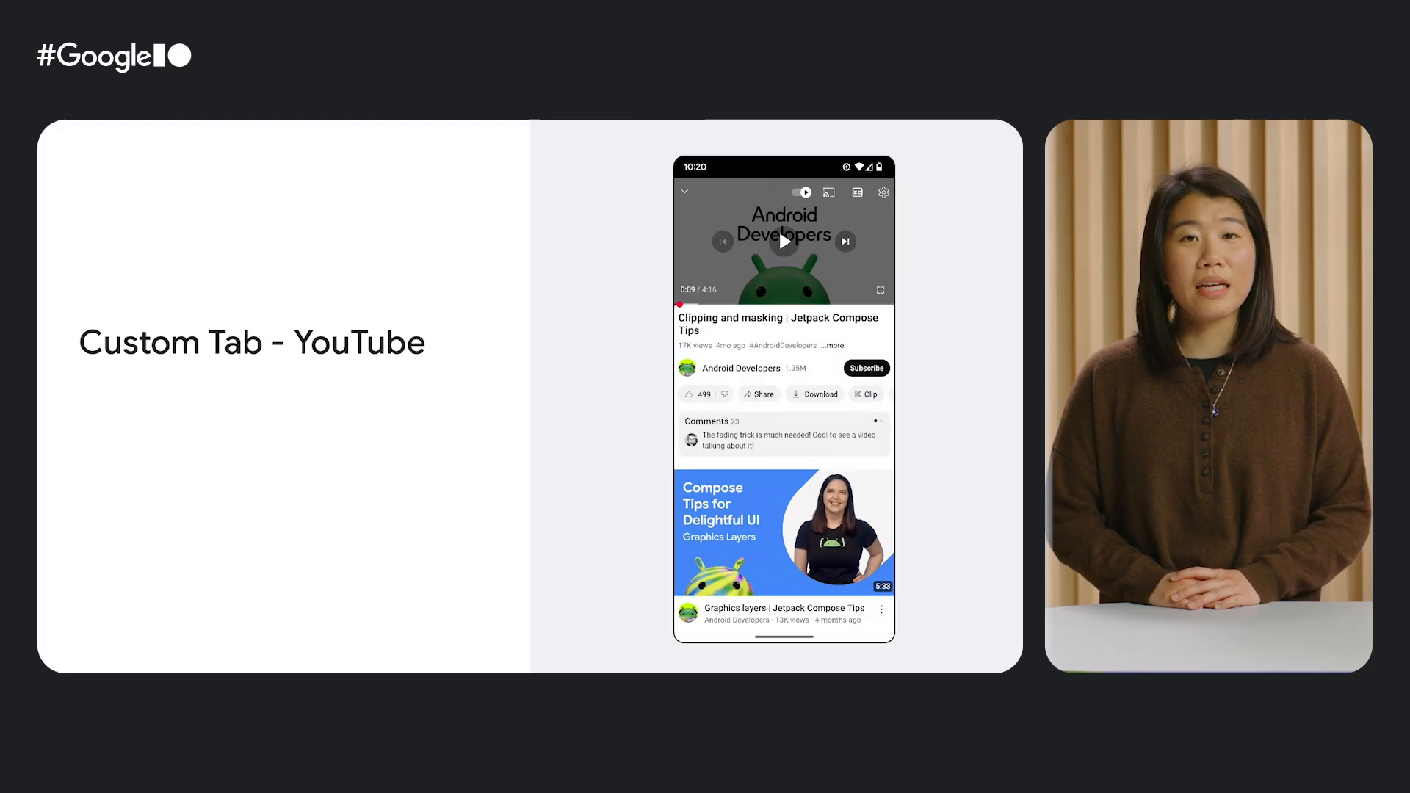
# - Open the Graphics modifiers docs link in a Custom Tab and scroll down to Drawing modifiers
pyautogui.click(833, 345)
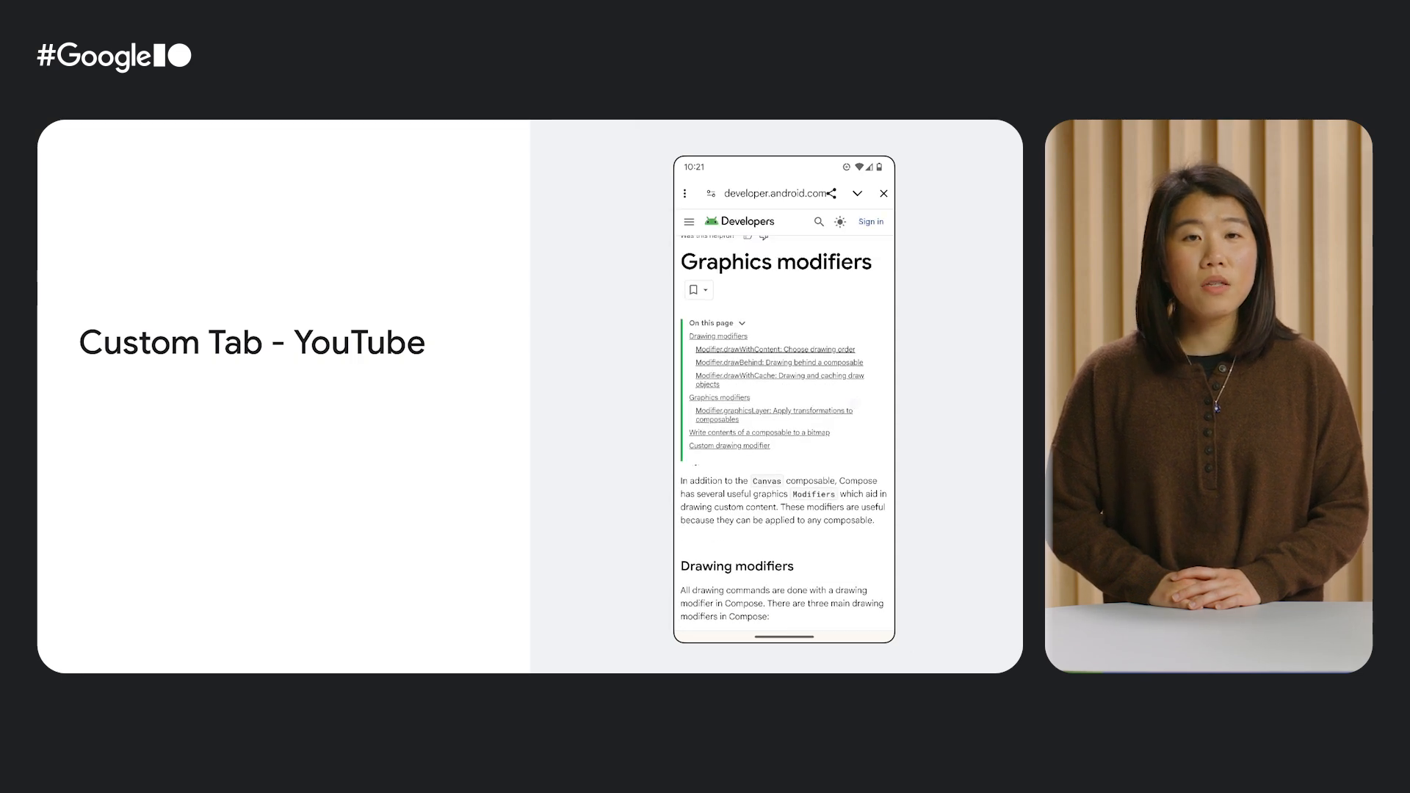
pyautogui.scroll(-3)
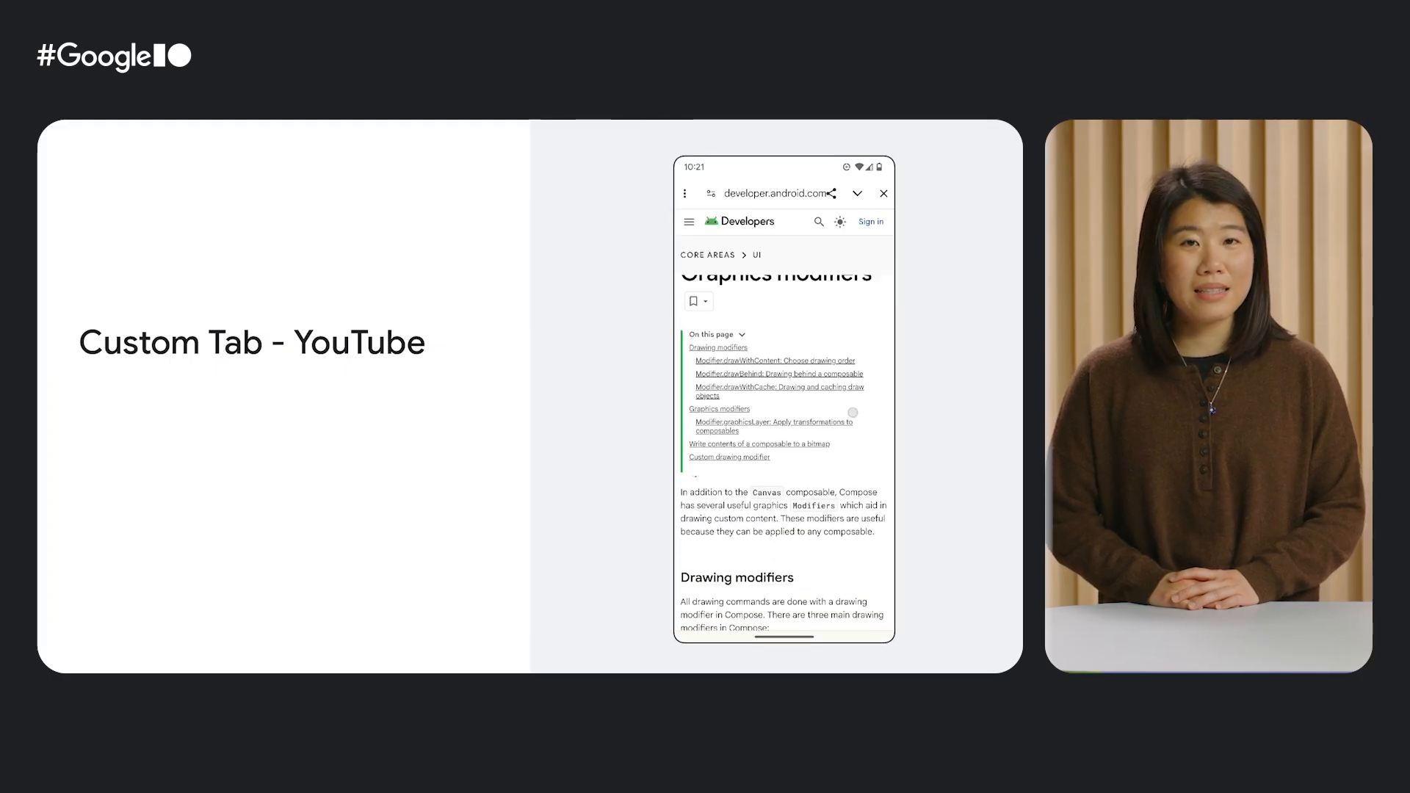
pyautogui.scroll(-3)
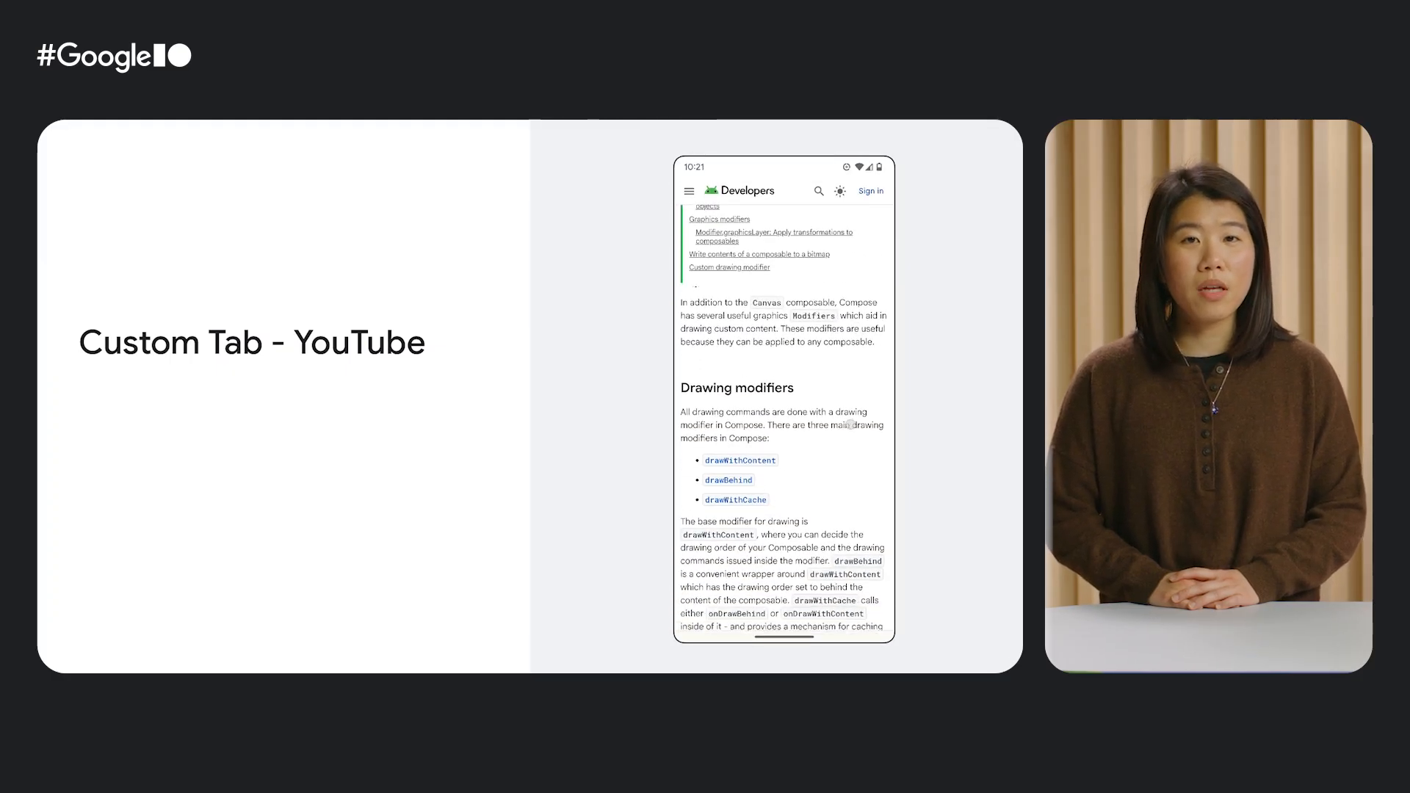
pyautogui.scroll(-3)
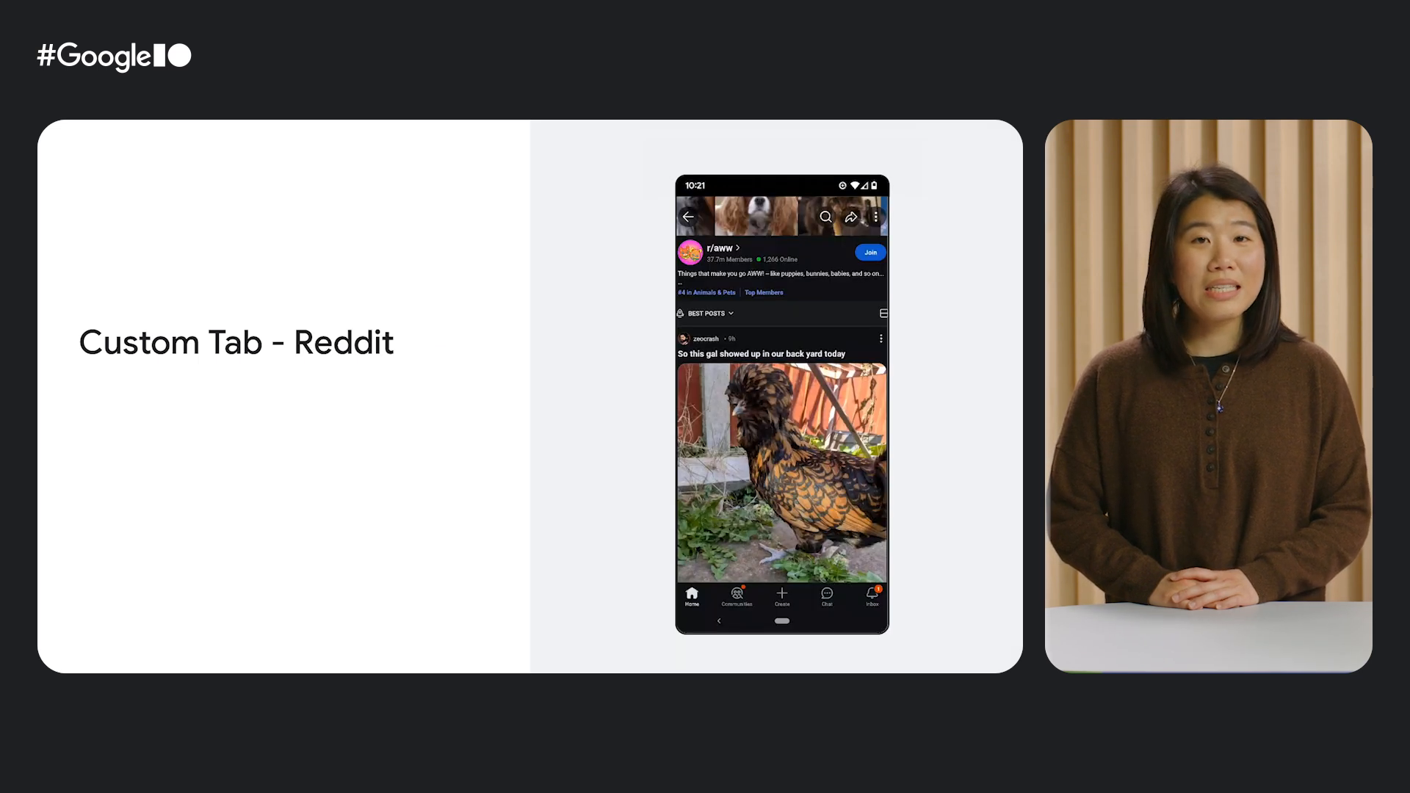
pyautogui.scroll(-3)
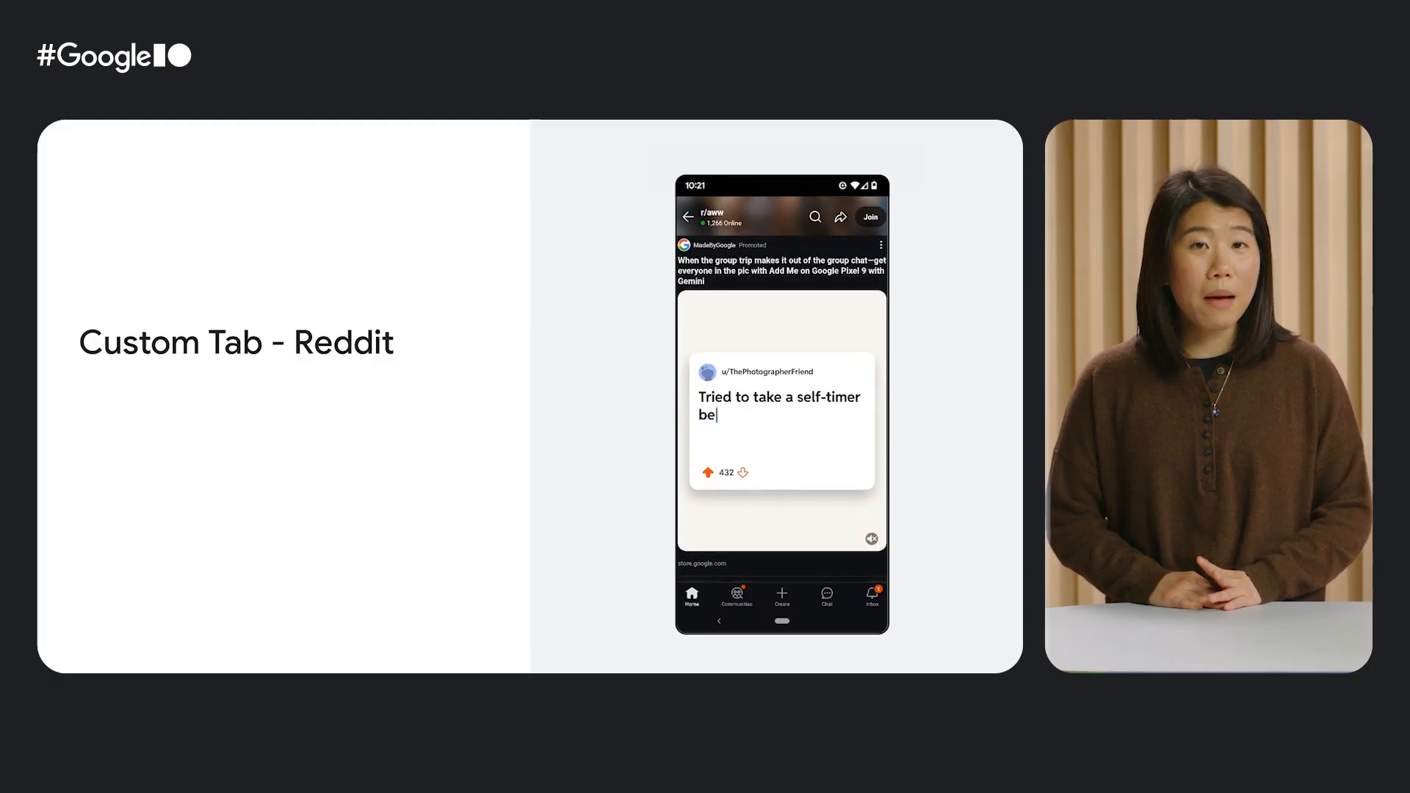
pyautogui.click(781, 270)
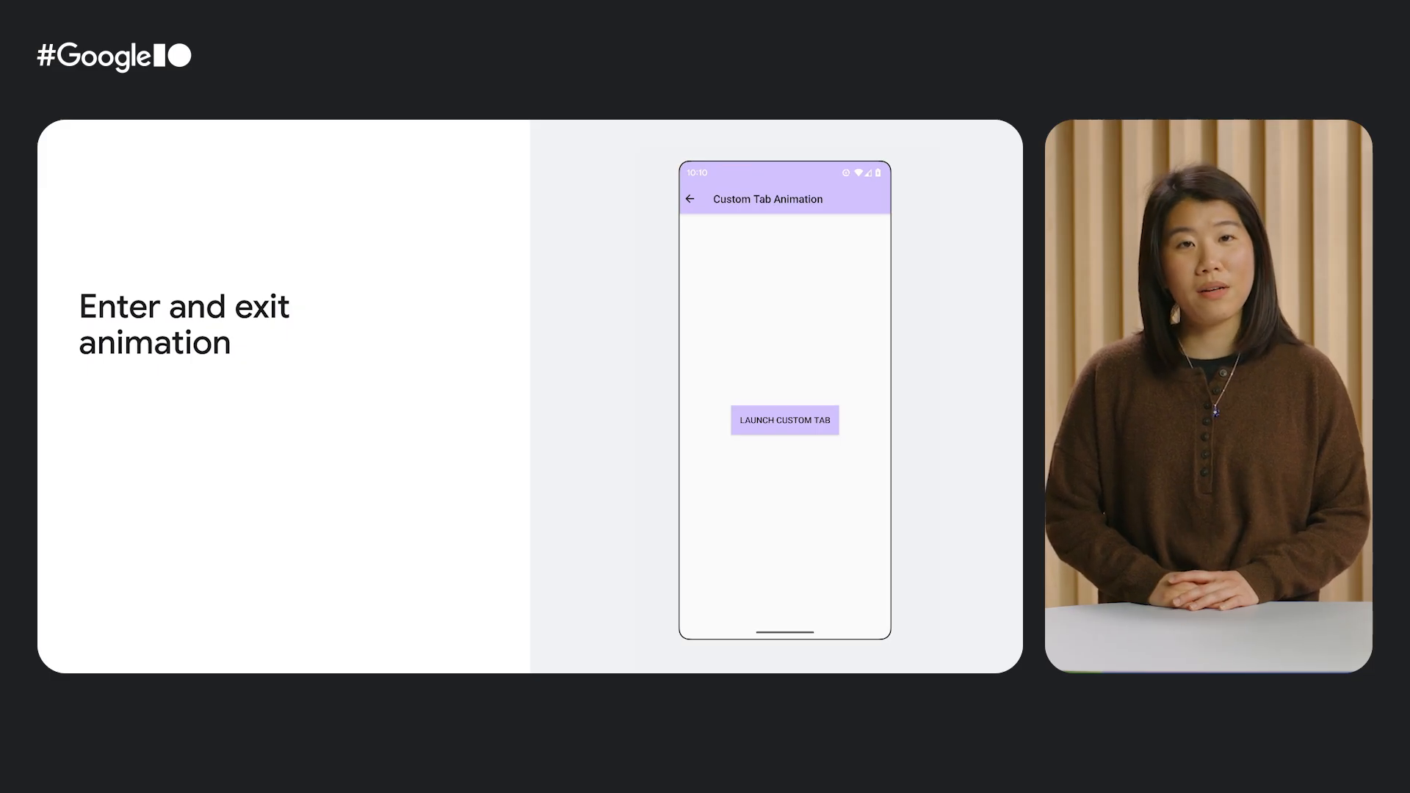
pyautogui.click(785, 420)
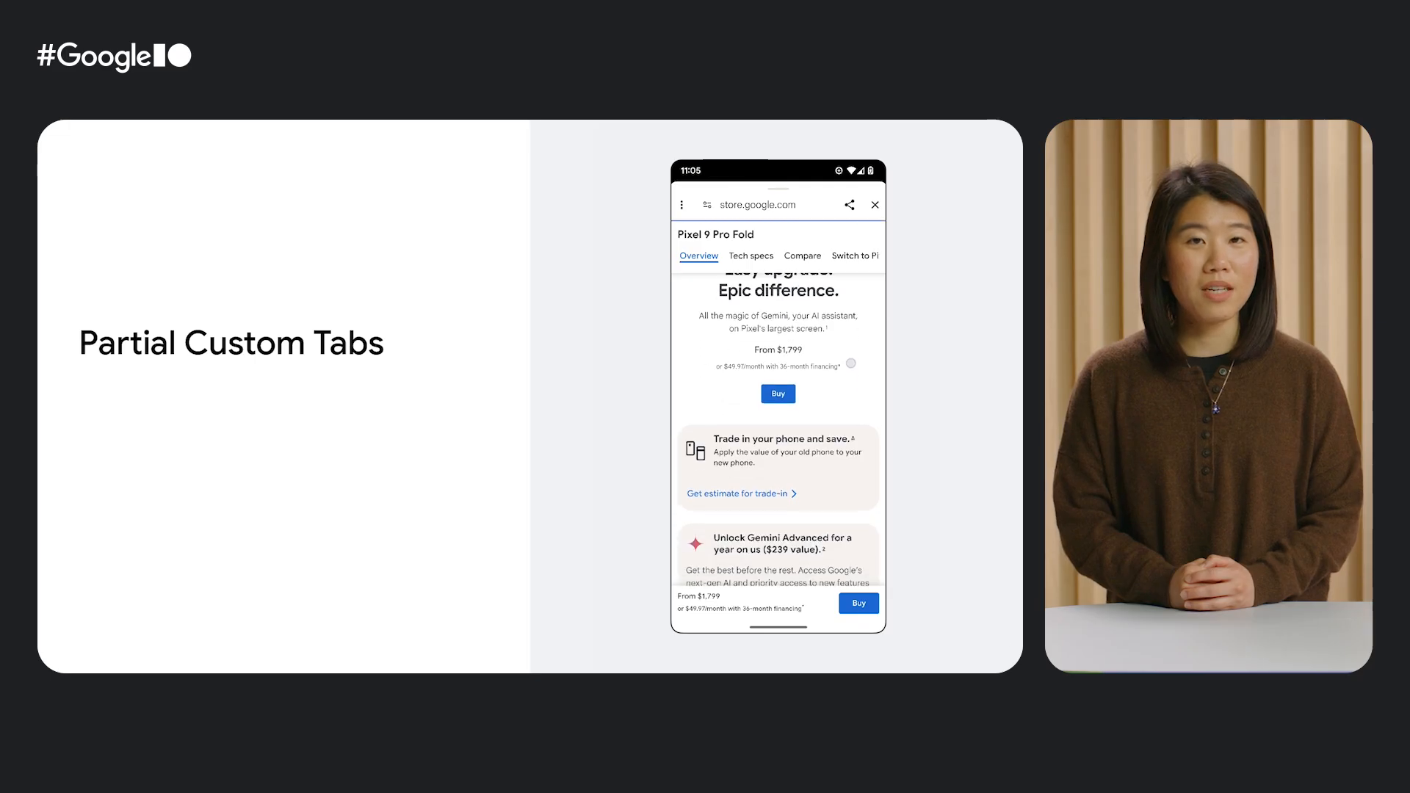
# - Advance past the 'Partial Custom Tabs' slide to the 'Trusted Web Activity' slide
pyautogui.press('Right')
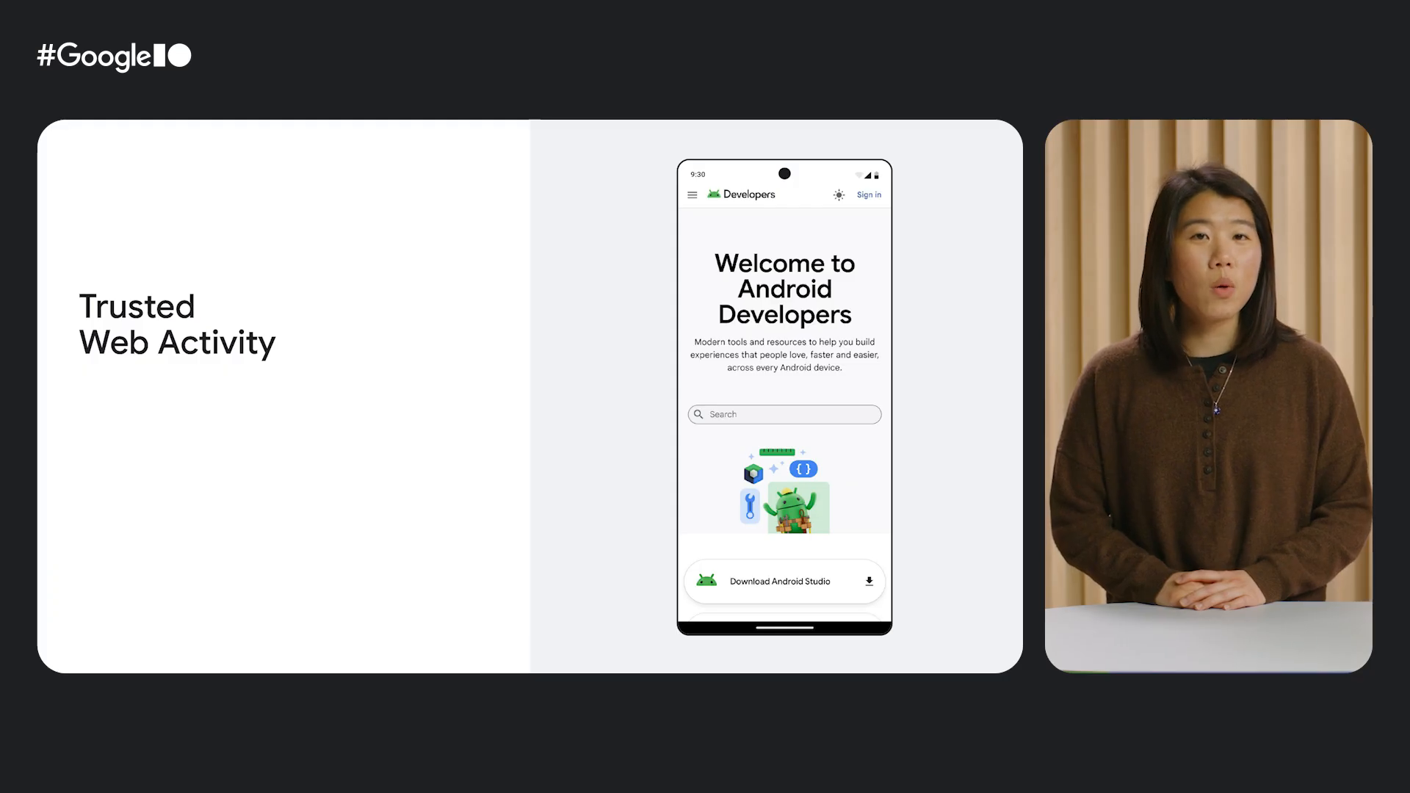